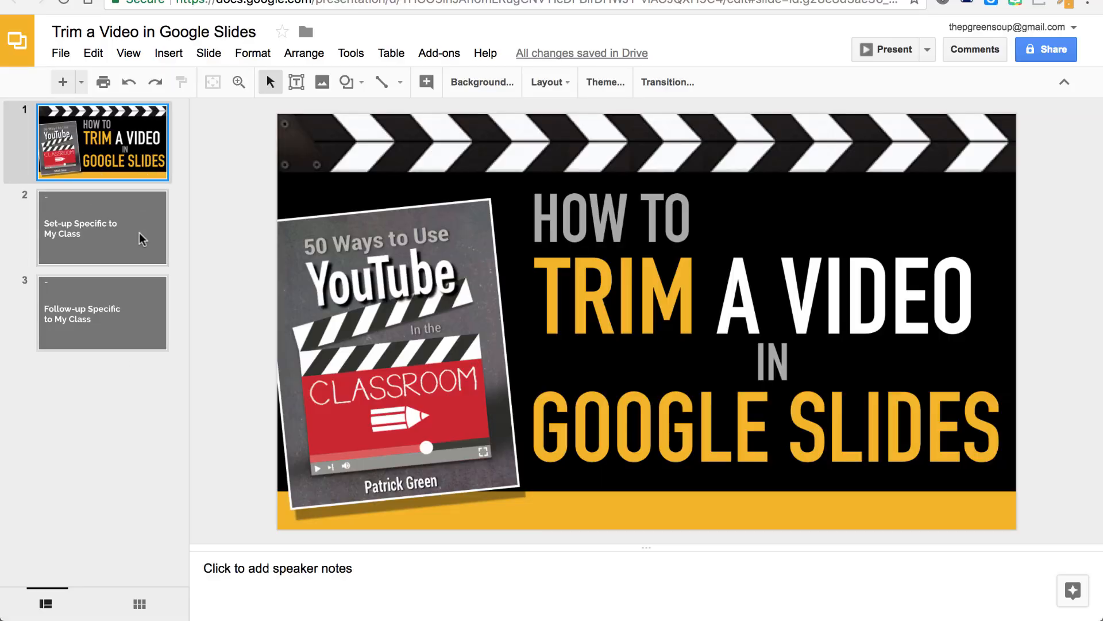
Step: Review the Set-up and Follow-up slides, ending back on 'Set-up Specific to My Class'
left_click(103, 228)
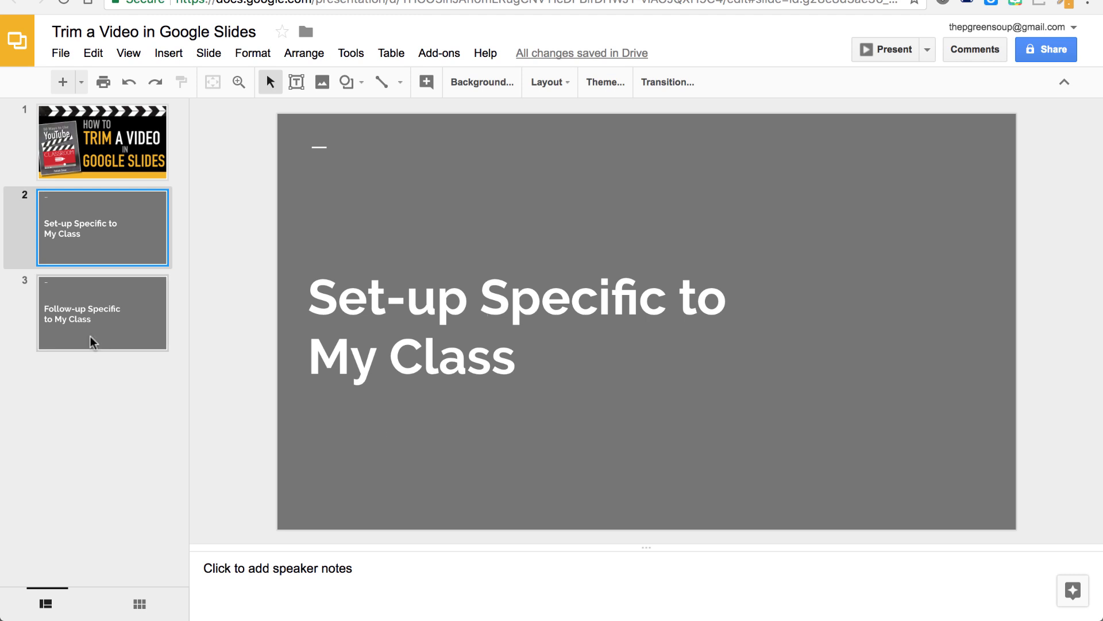
left_click(102, 312)
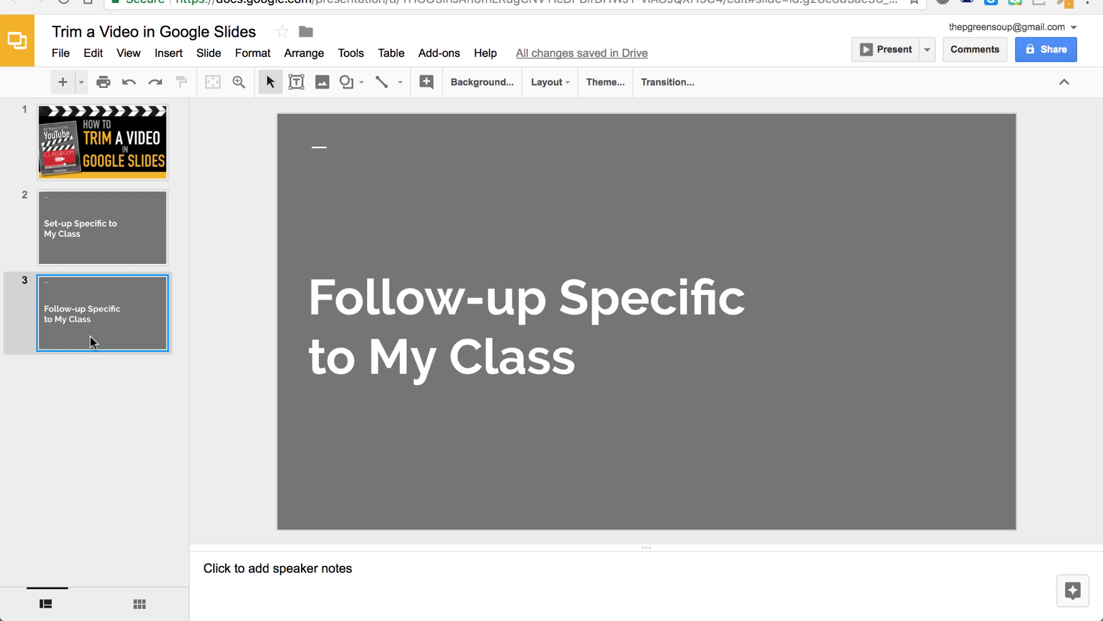
mouse_move(125, 259)
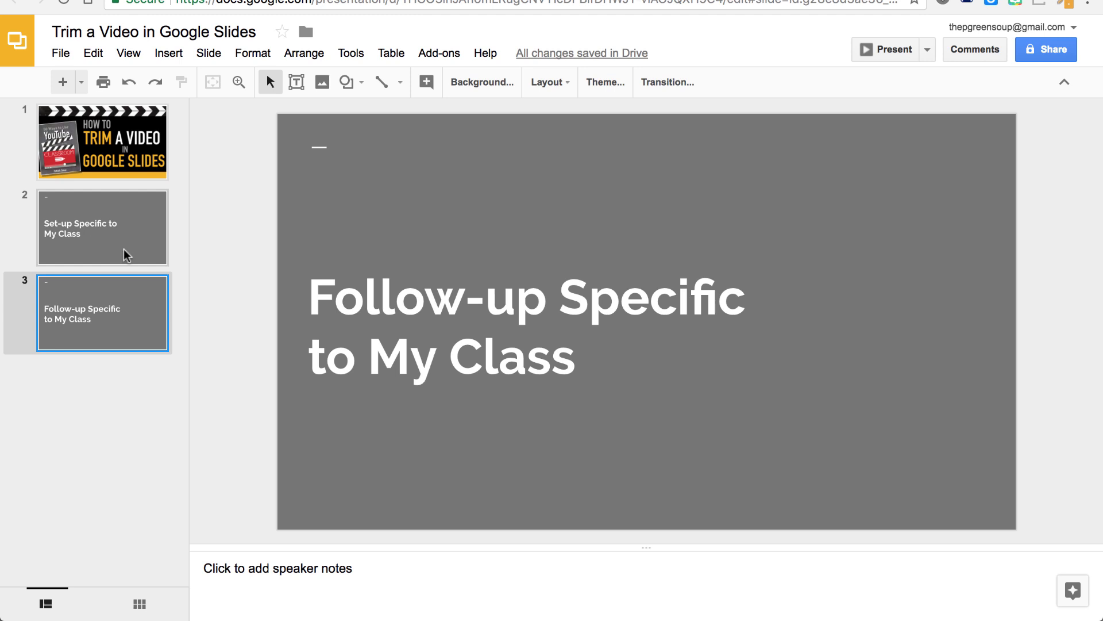
left_click(103, 228)
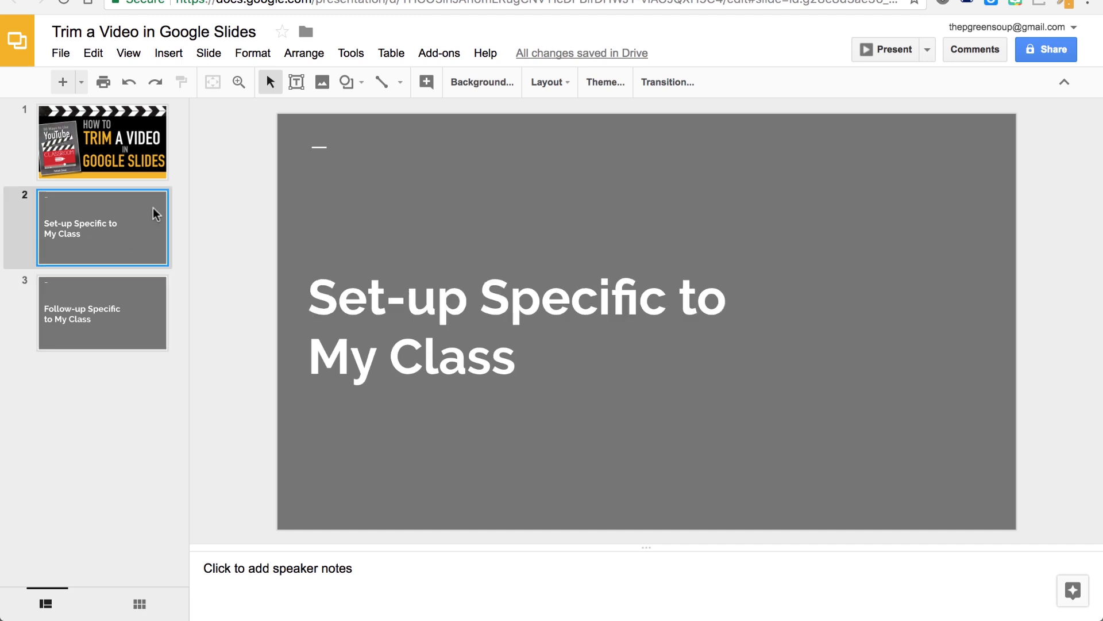
mouse_move(202, 191)
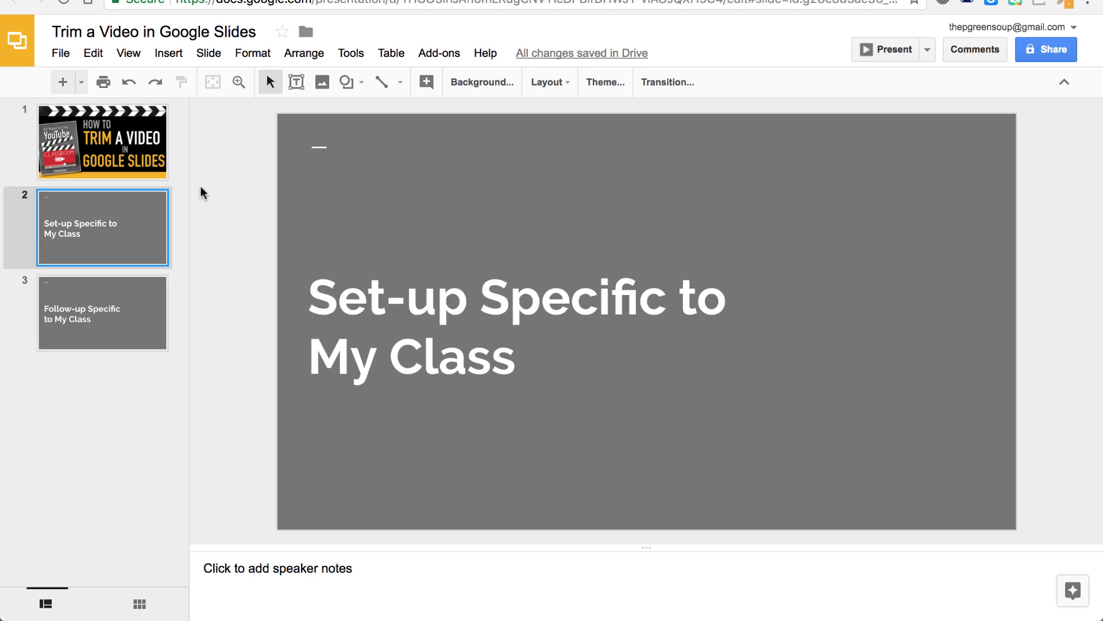
mouse_move(178, 70)
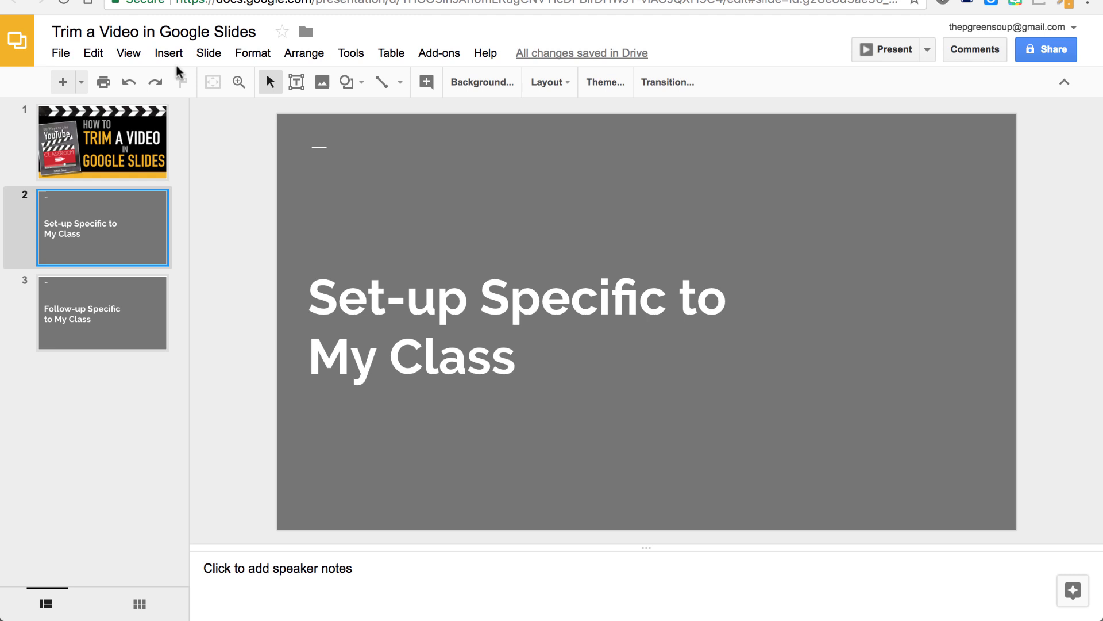
Step: Add a slide after slide 2 and insert the YouTube video FjkWXDcycBY by URL
left_click(82, 82)
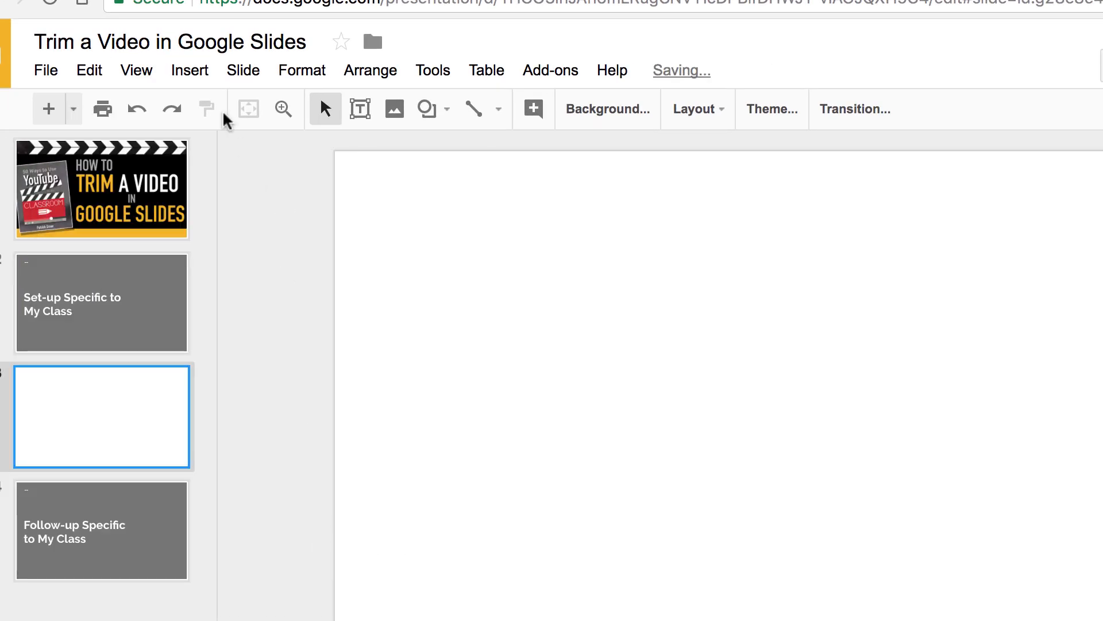
left_click(189, 70)
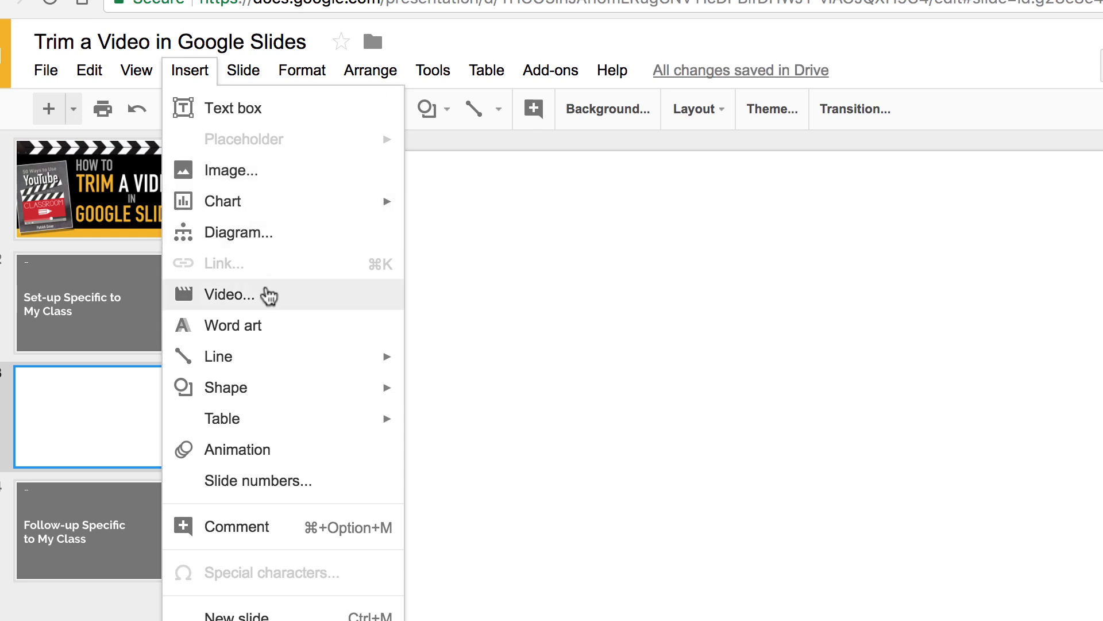
left_click(227, 294)
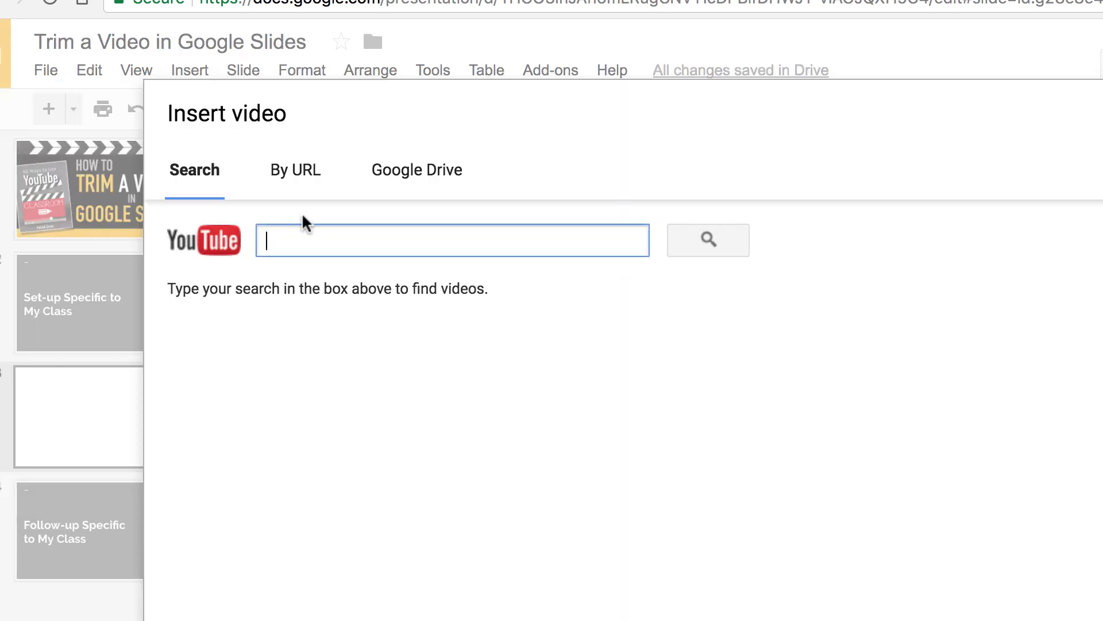
left_click(296, 170)
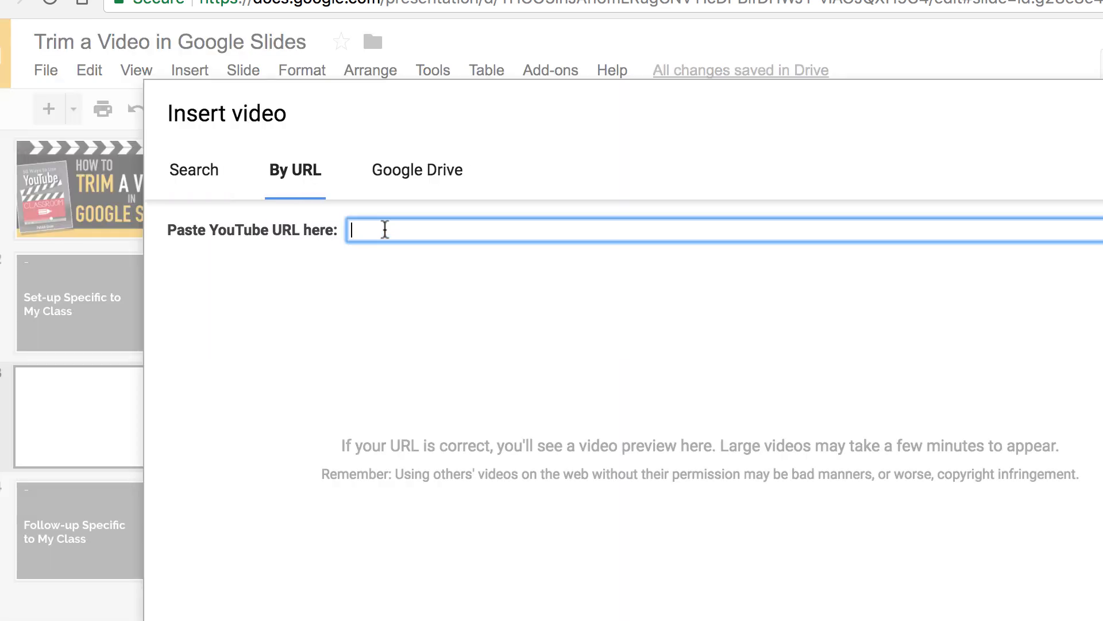
type("https://www.youtube.com/watch?v=FjkWXDcycBY")
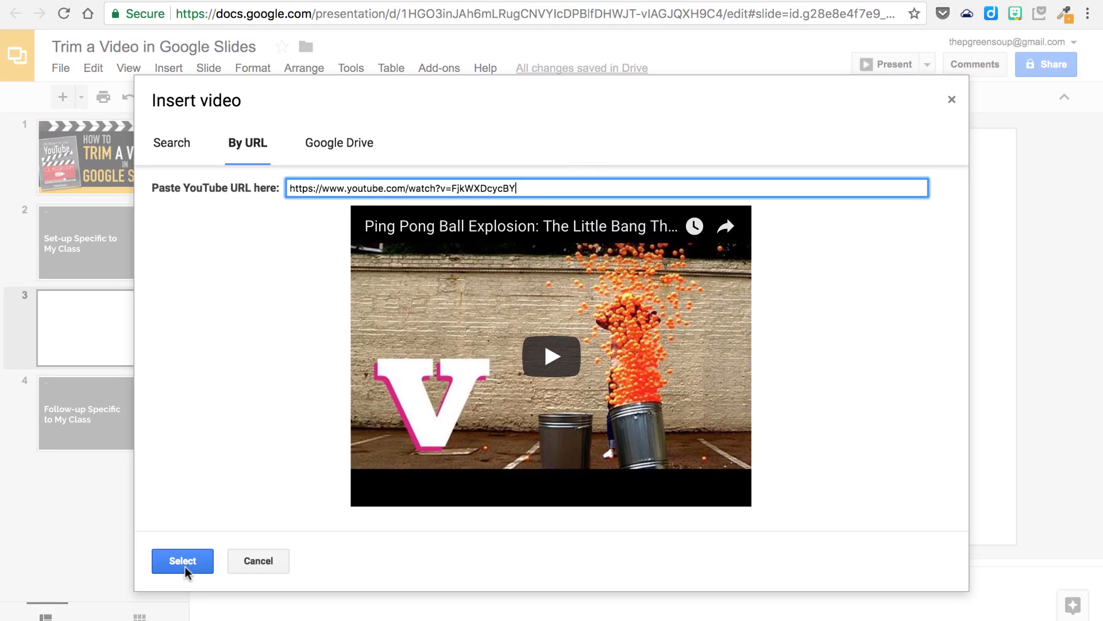
left_click(182, 561)
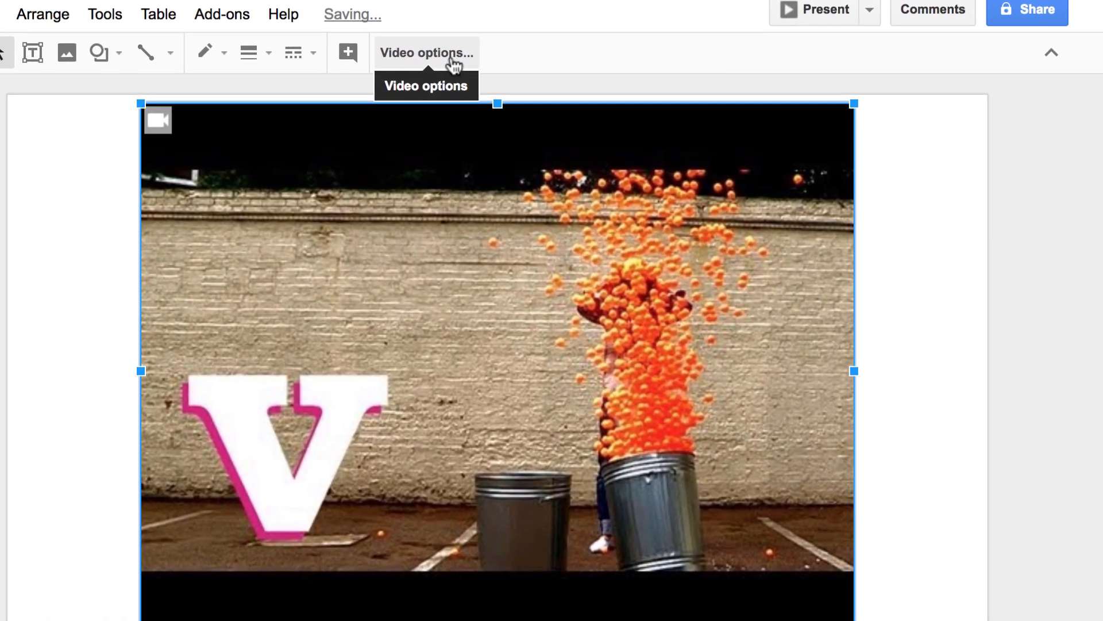
Step: Show the Video options for the inserted ping pong ball video
left_click(426, 53)
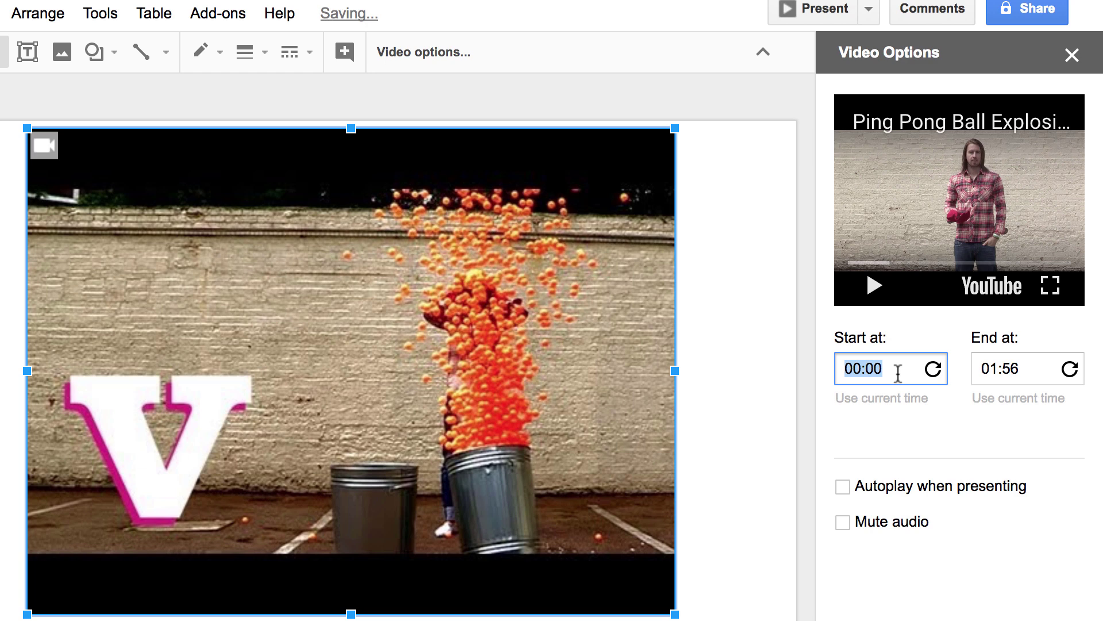
Step: Trim the video to 1:15–1:25 and enable Autoplay when presenting
type("1:15")
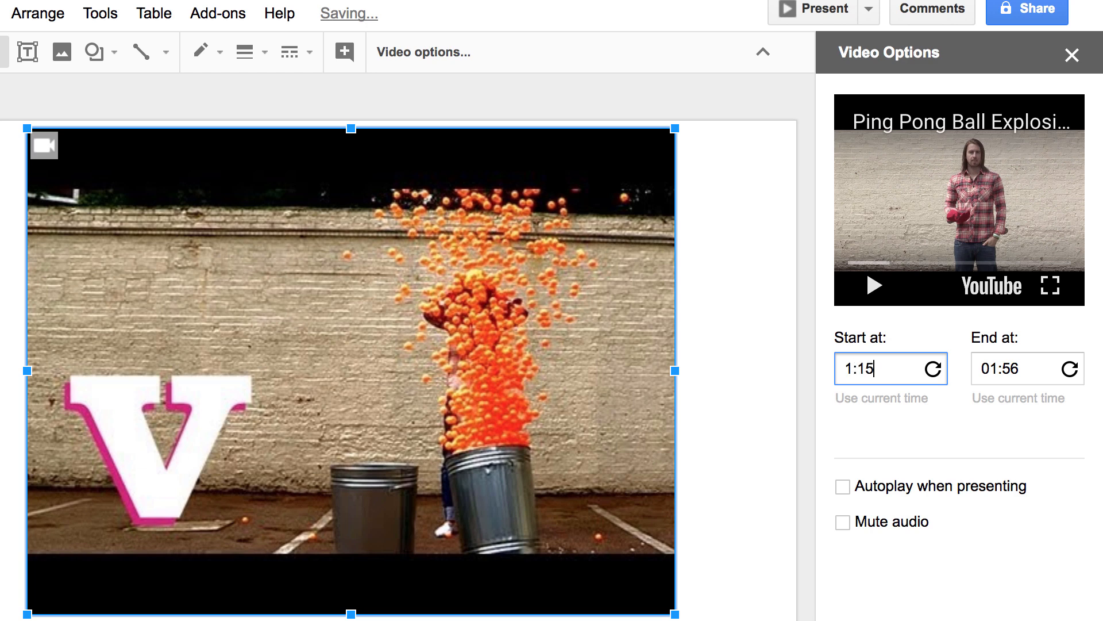
left_click(1018, 368)
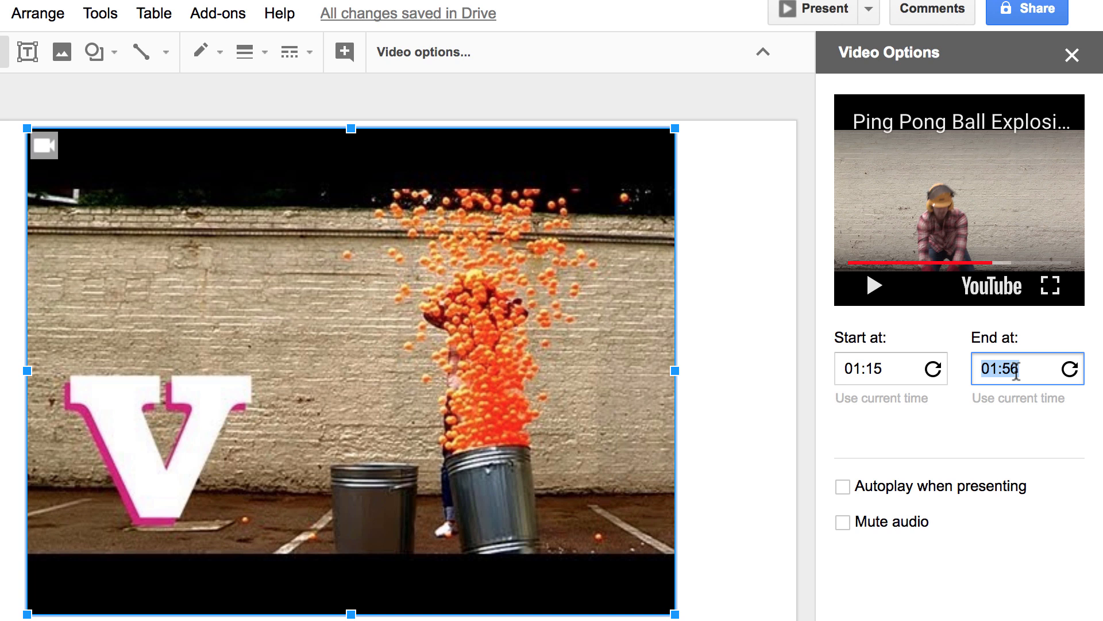
type("1:25")
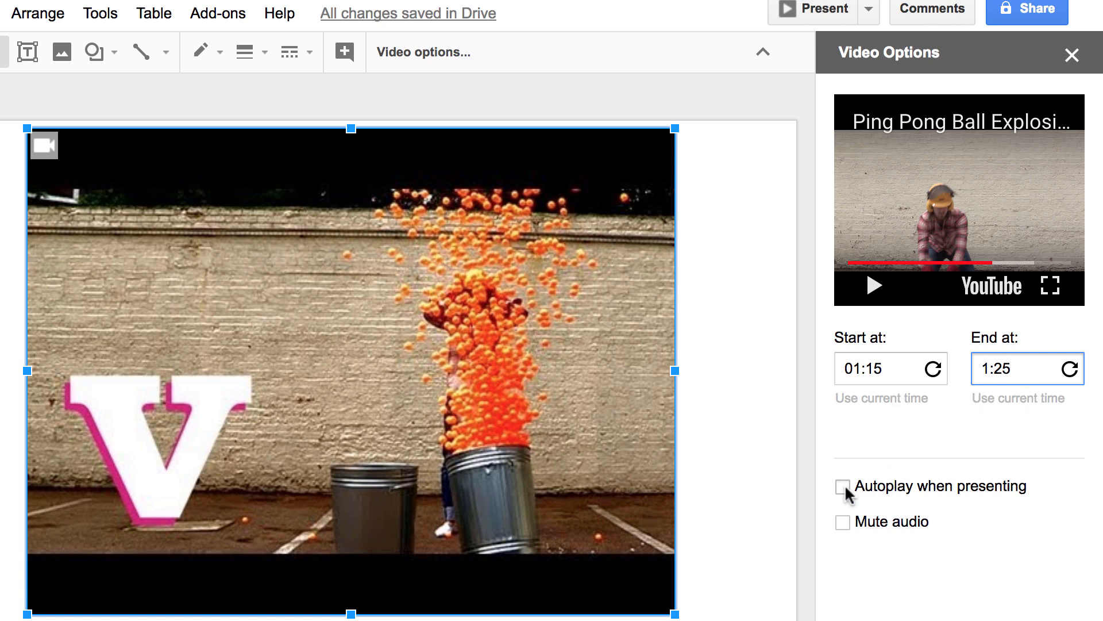
left_click(846, 487)
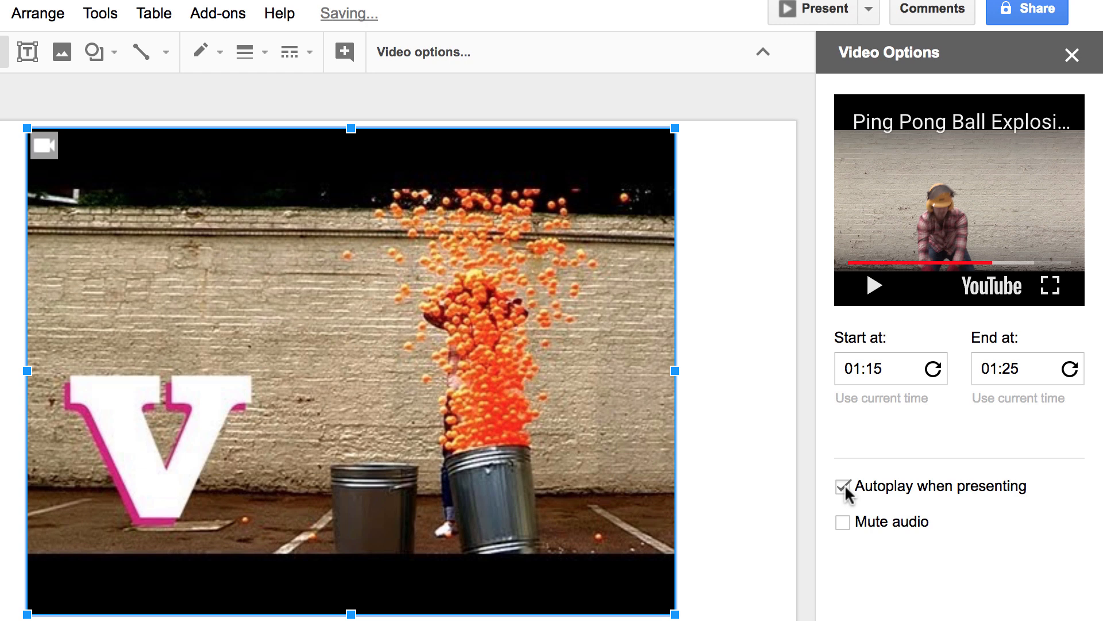